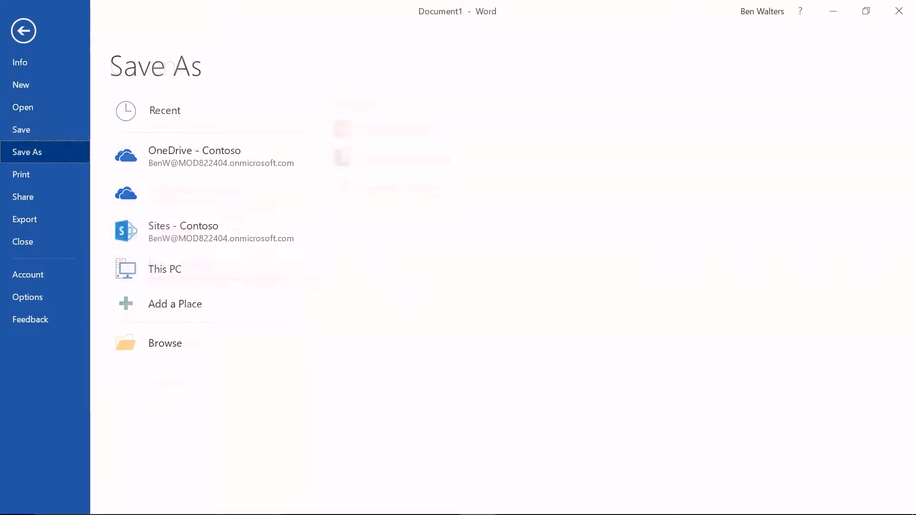
Step: Show Word's Recent documents list and scroll through the pinned files and today's documents
left_click(164, 110)
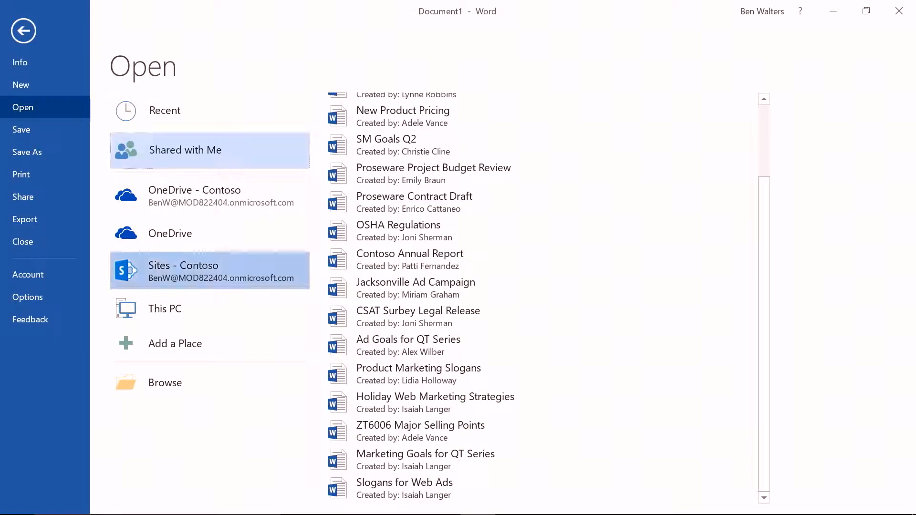
left_click(165, 110)
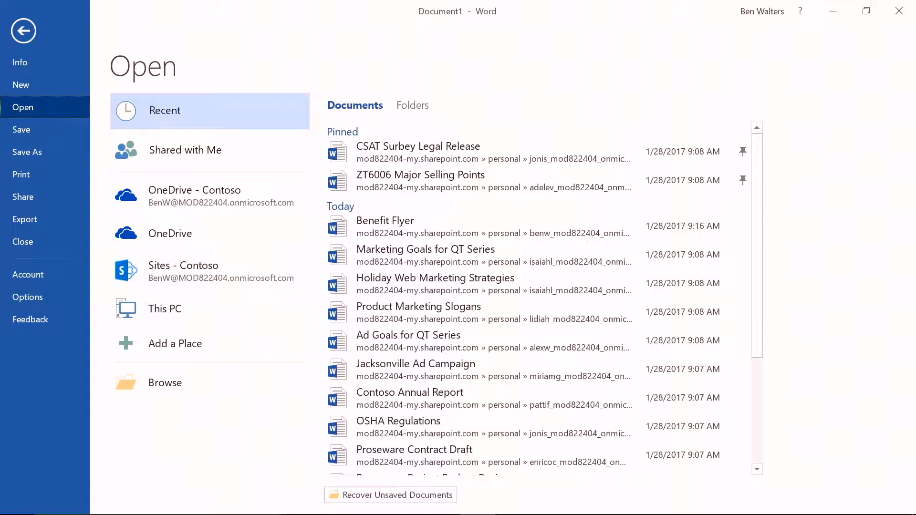
scroll("down", 3)
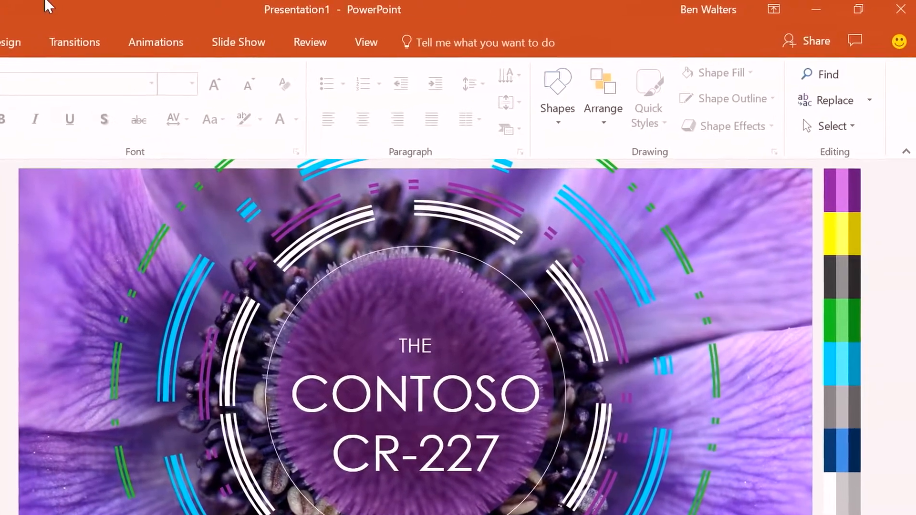
mouse_move(809, 41)
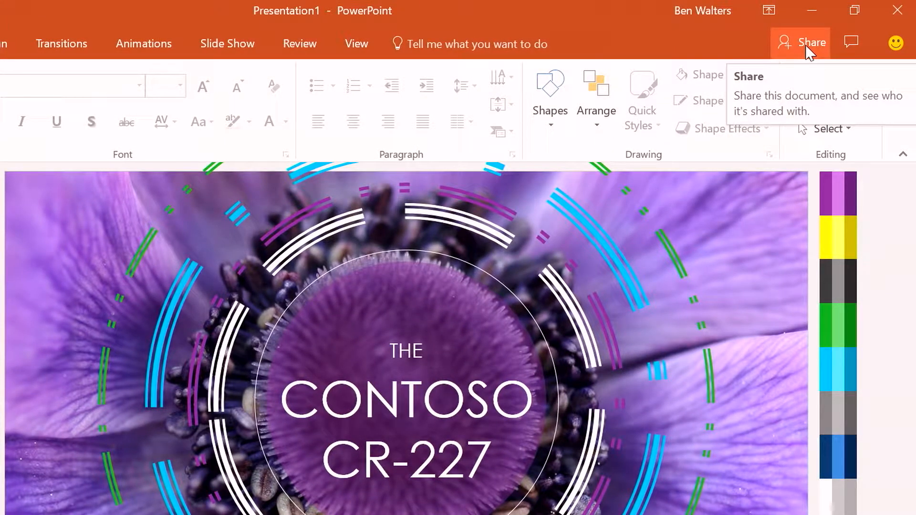
Step: Invite the two suggested colleagues found by typing 'ade' and 'dieg', keeping Can edit permission
left_click(811, 42)
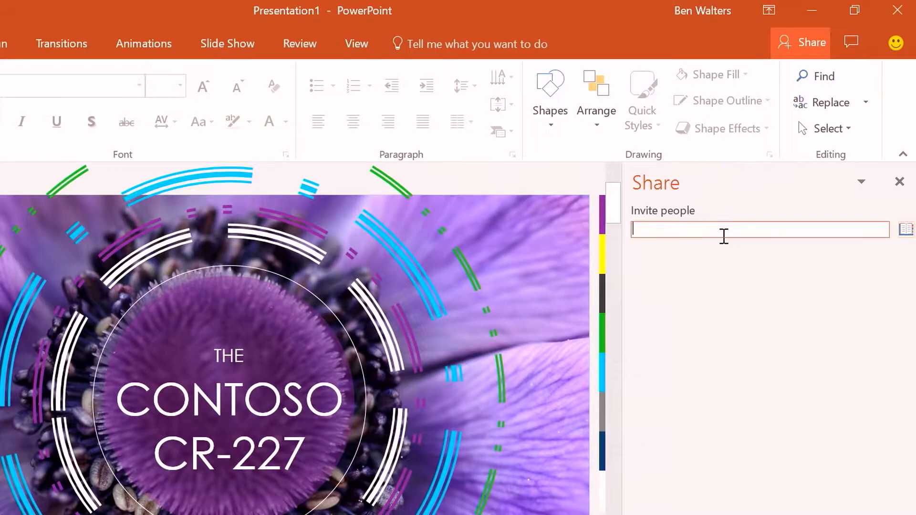
type("ade")
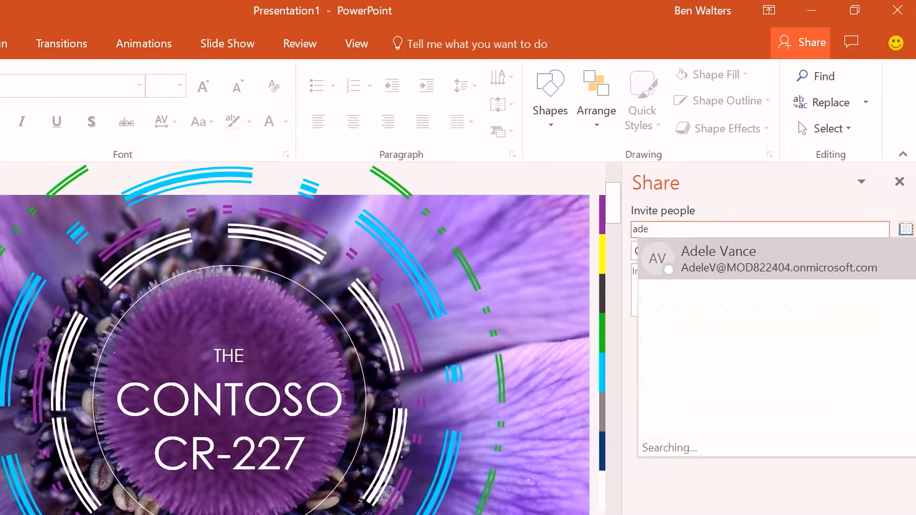
left_click(718, 260)
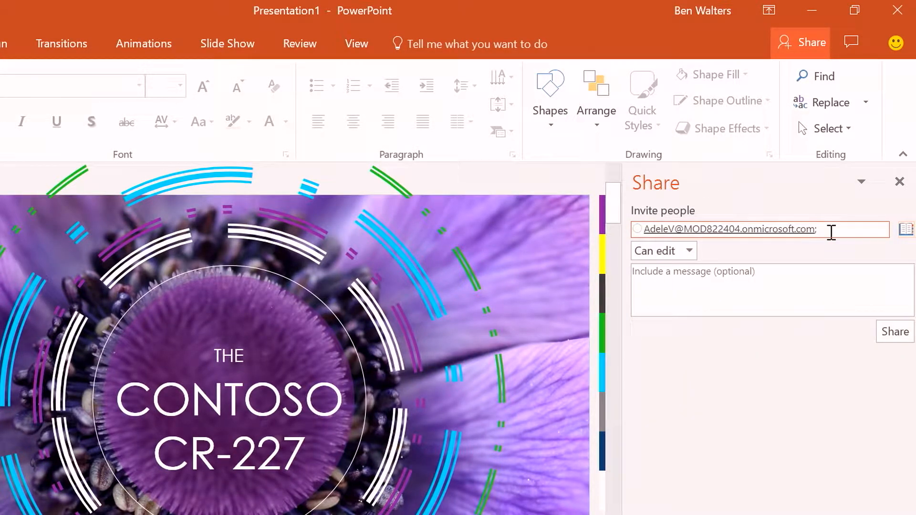
type("dieg")
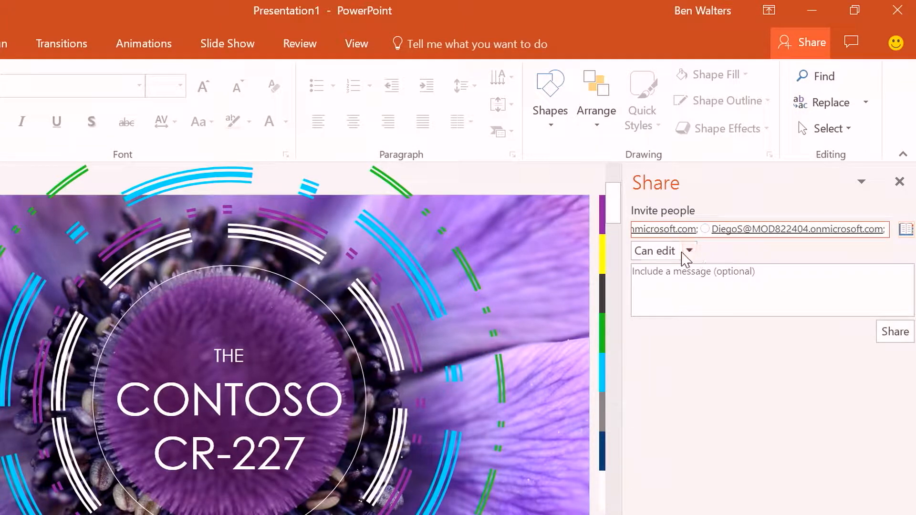
left_click(688, 250)
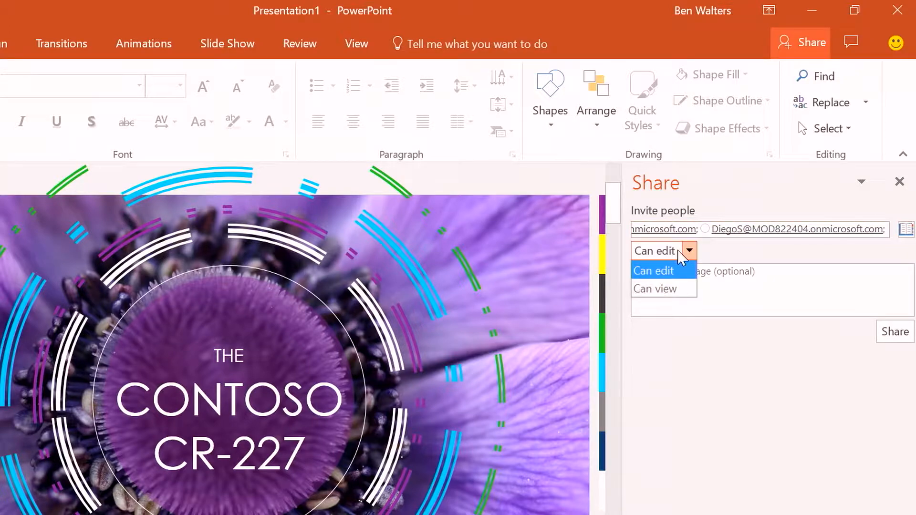
left_click(653, 271)
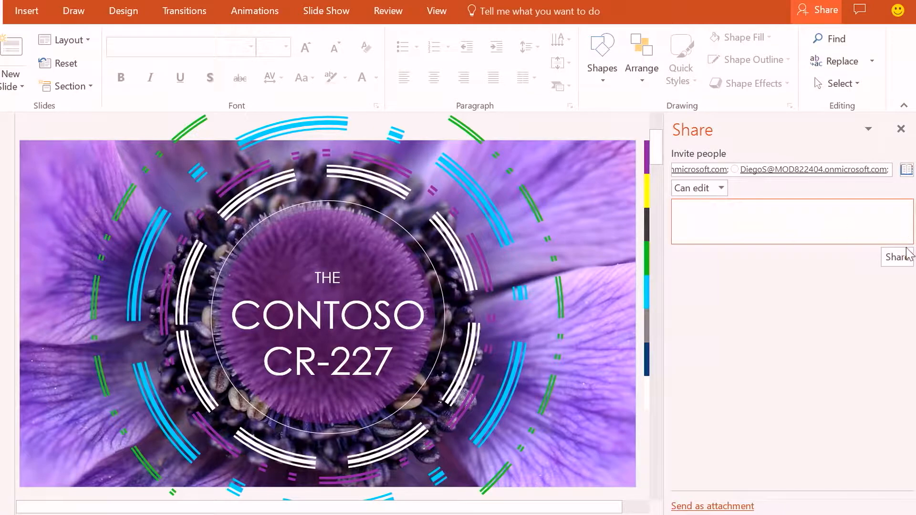
Step: Save the shared copy to OneDrive - Contoso as 'Product REview for friday' and send invitations
left_click(898, 257)
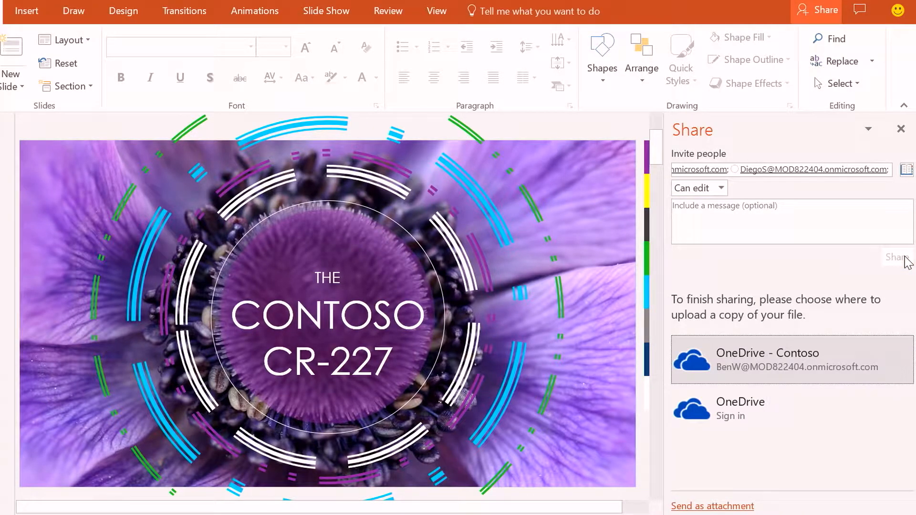
mouse_move(888, 306)
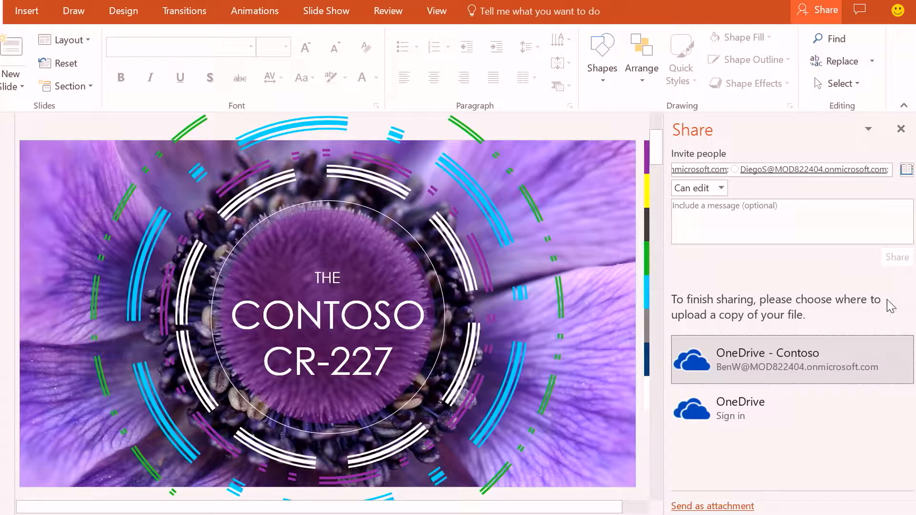
left_click(790, 359)
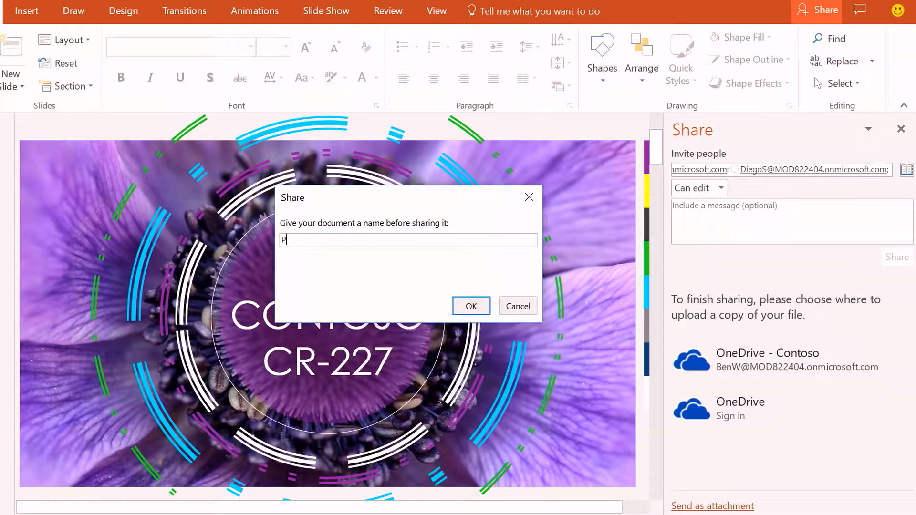
type("roduct REview for friday")
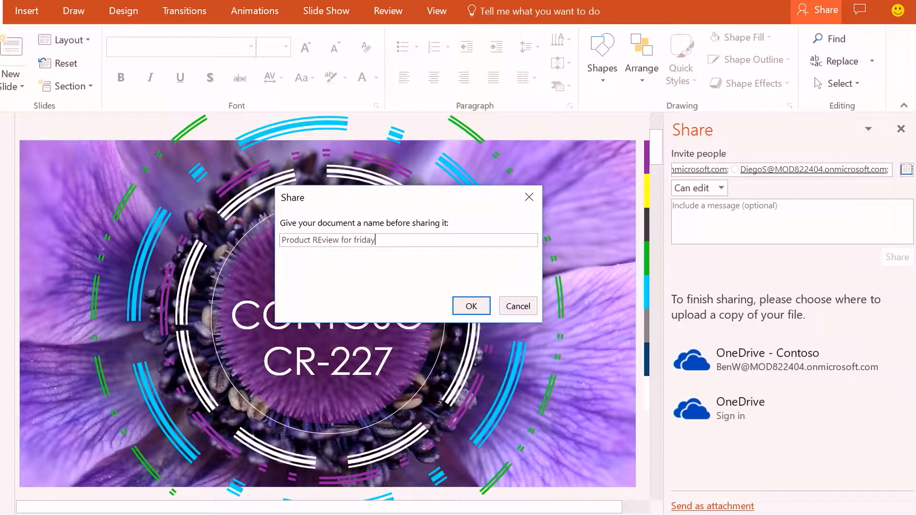
left_click(471, 305)
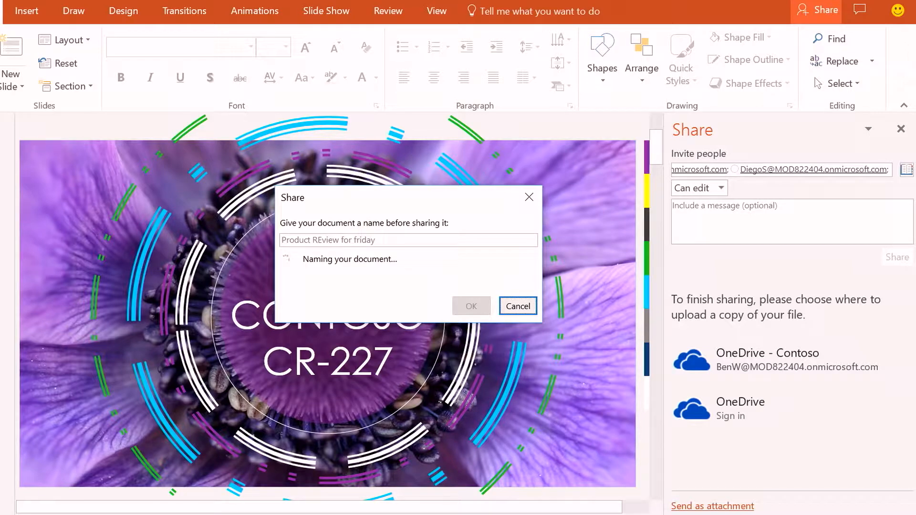
left_click(516, 305)
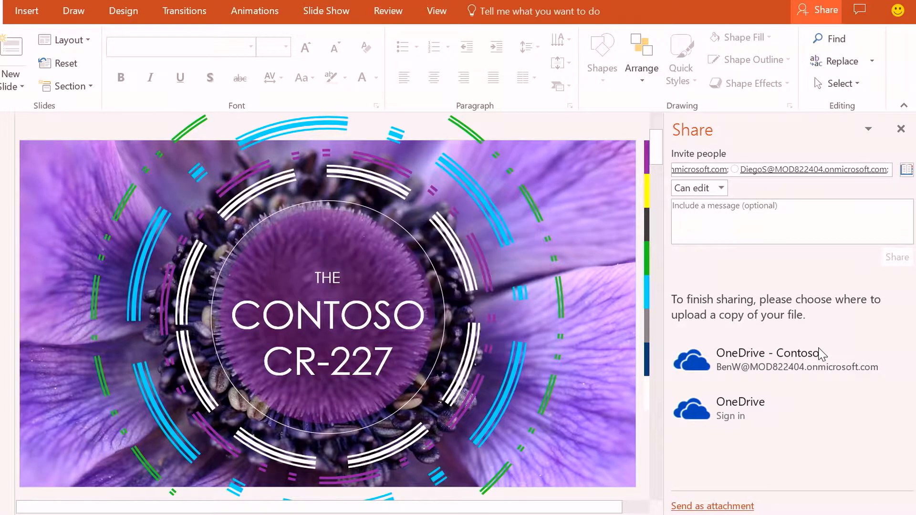
left_click(770, 359)
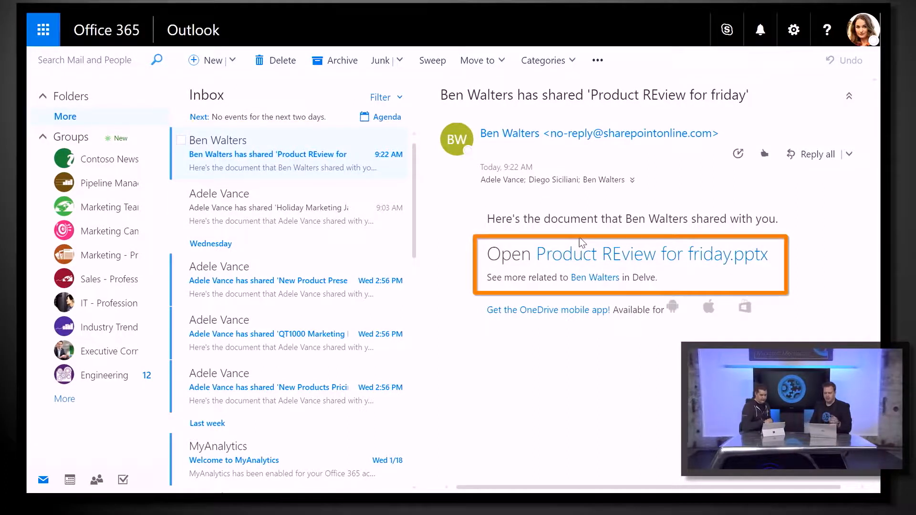
Step: Open 'Product REview for friday' from the invitation link and edit it in desktop PowerPoint
left_click(626, 253)
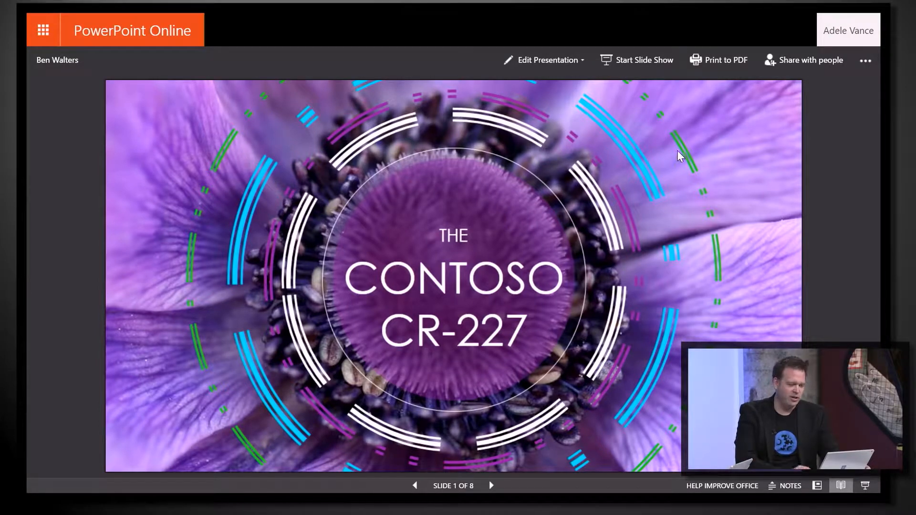
mouse_move(601, 104)
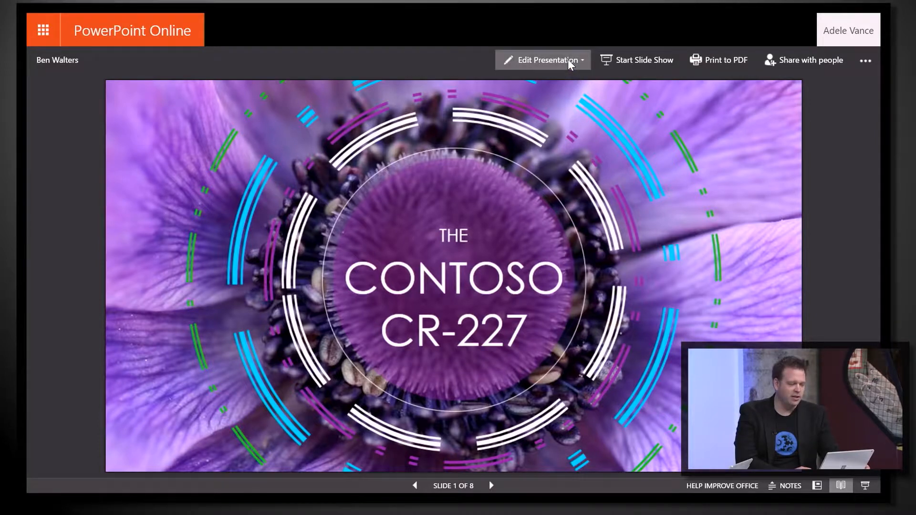
left_click(643, 59)
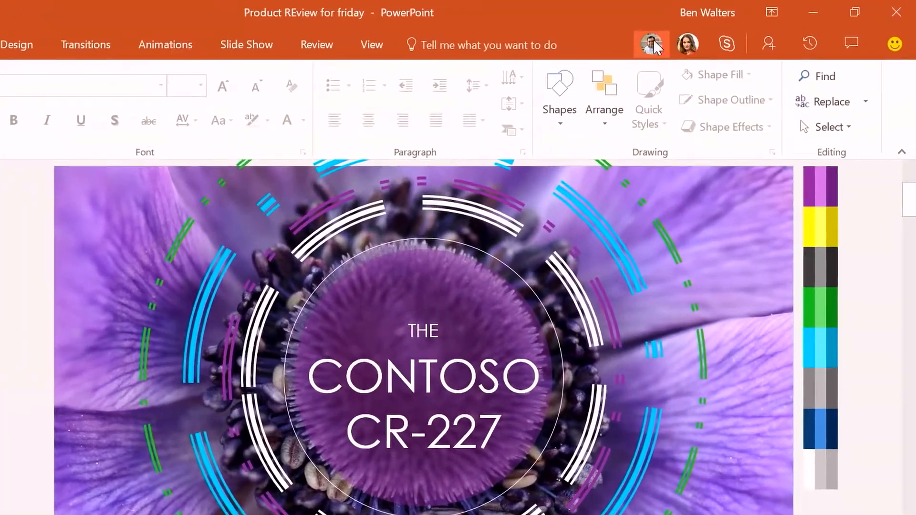
Step: Check both co-authors' presence avatars, which show them editing slide 4
left_click(651, 44)
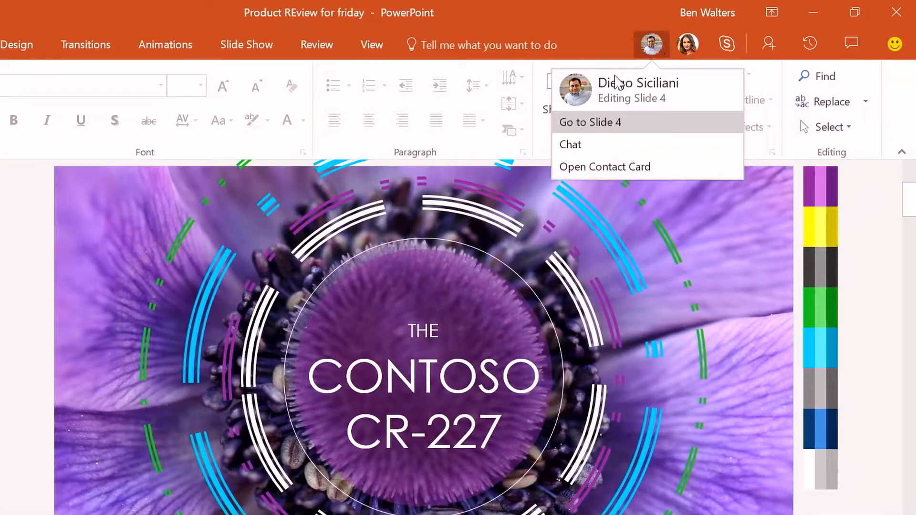
mouse_move(604, 167)
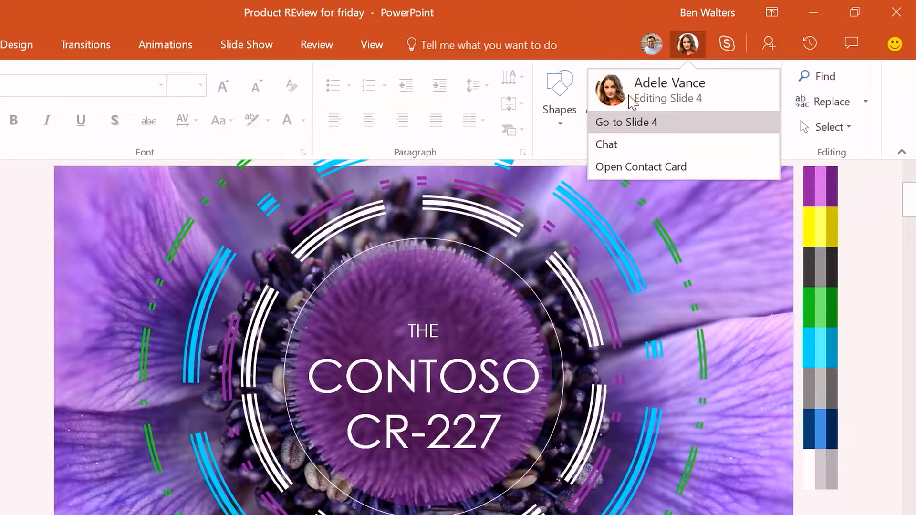
left_click(626, 122)
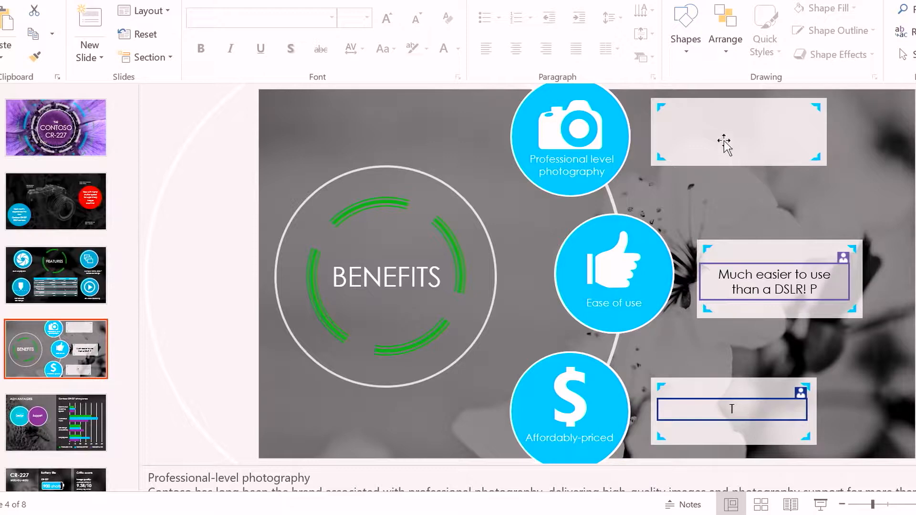
Step: Write 'More details up here for great photos' in the empty top-right callout on slide 4
left_click(738, 130)
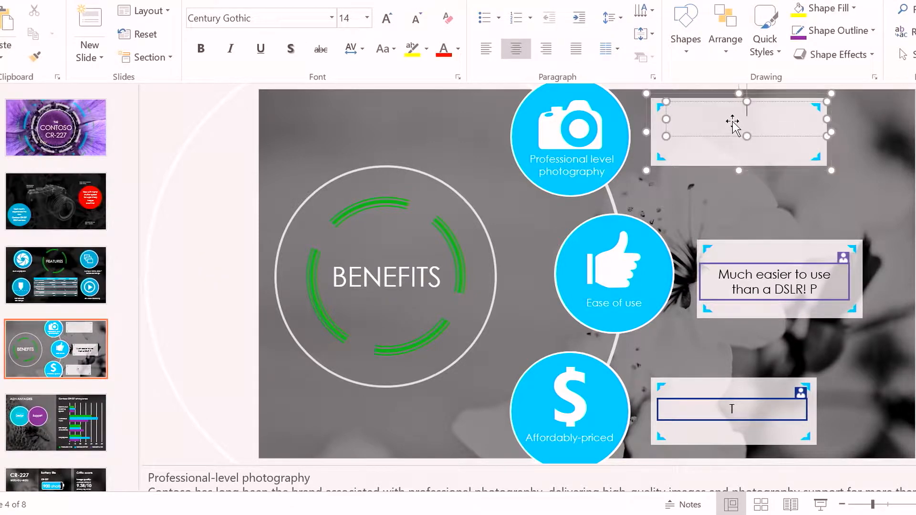
type("More detal")
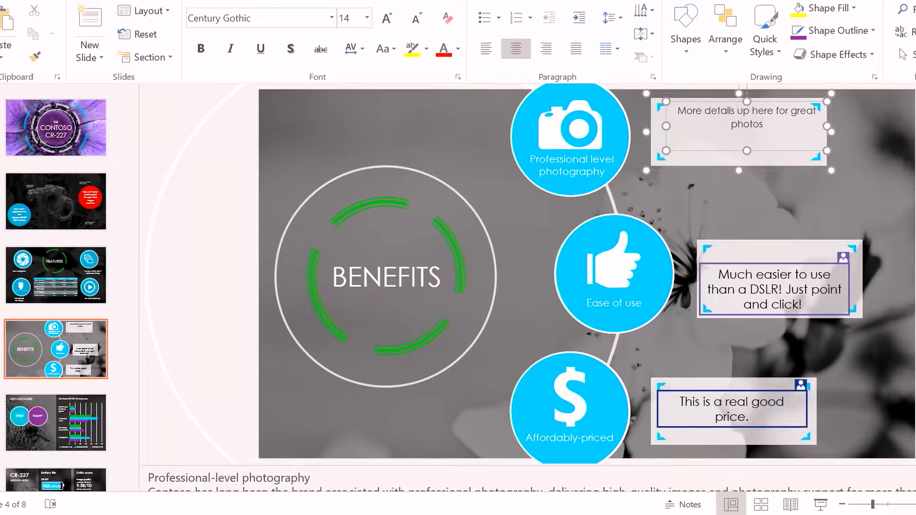
left_click(748, 124)
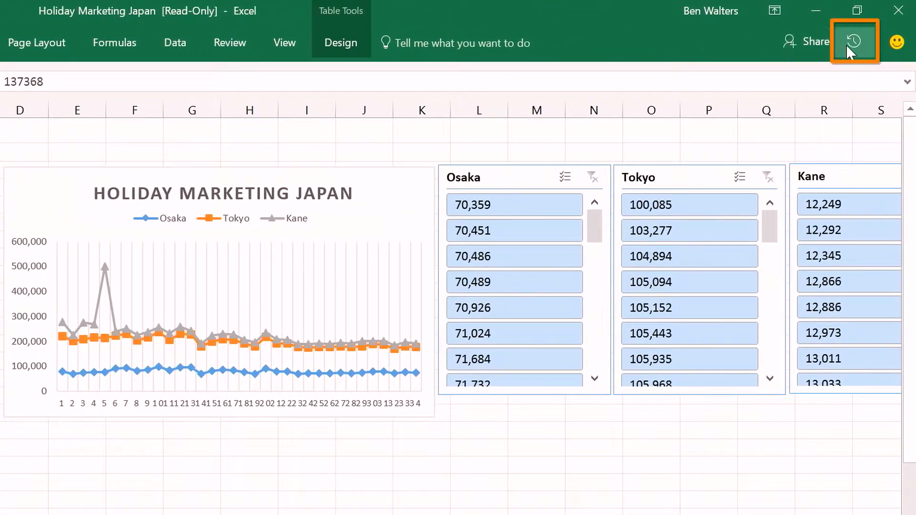
Step: Show the Holiday Marketing Japan workbook's activity history from the Activity button at top right
left_click(854, 41)
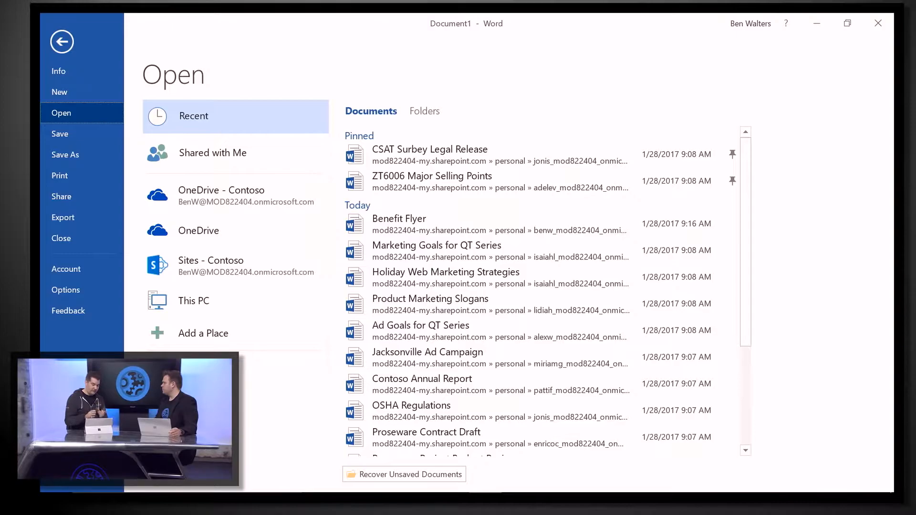
Step: Scroll the recent documents and pin 'Marketing Goals for QT Series'
scroll("down", 3)
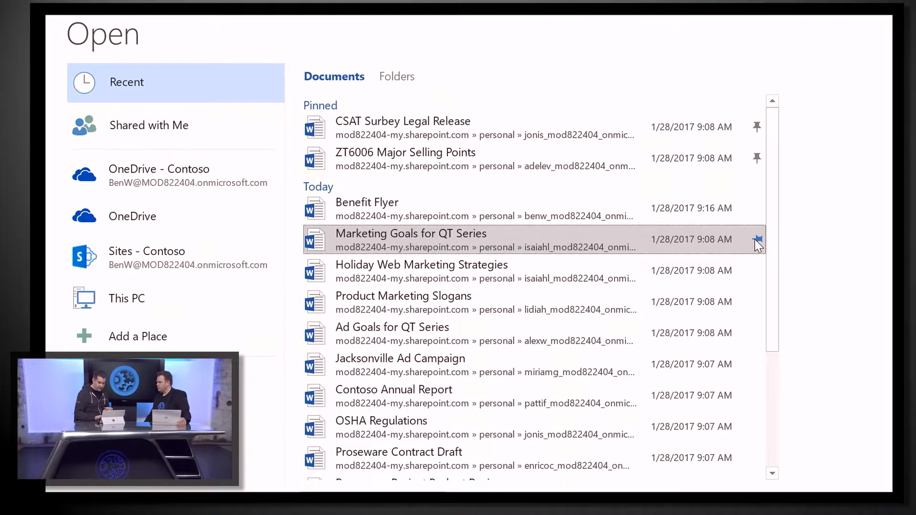
left_click(756, 240)
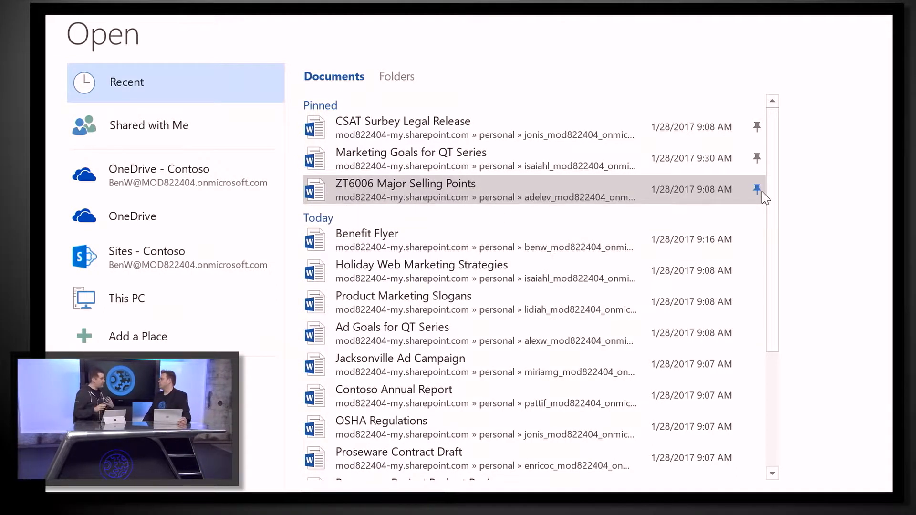
mouse_move(757, 190)
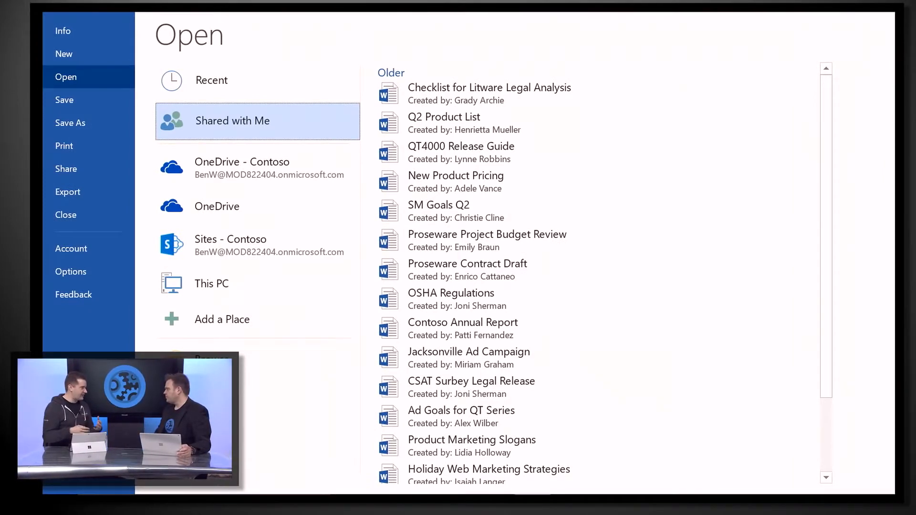
Step: Browse Shared with Me, then list Contoso sites such as Document Center and Sales and Marketing
left_click(65, 76)
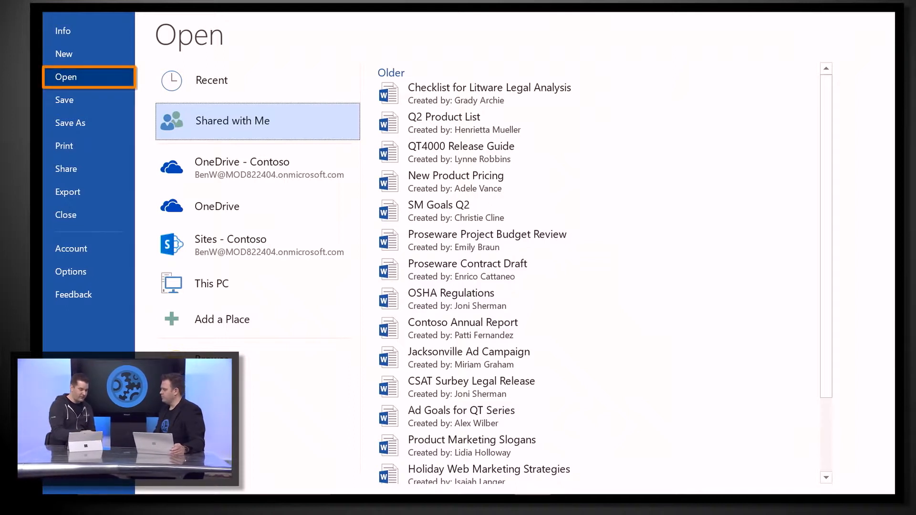
scroll("down", 3)
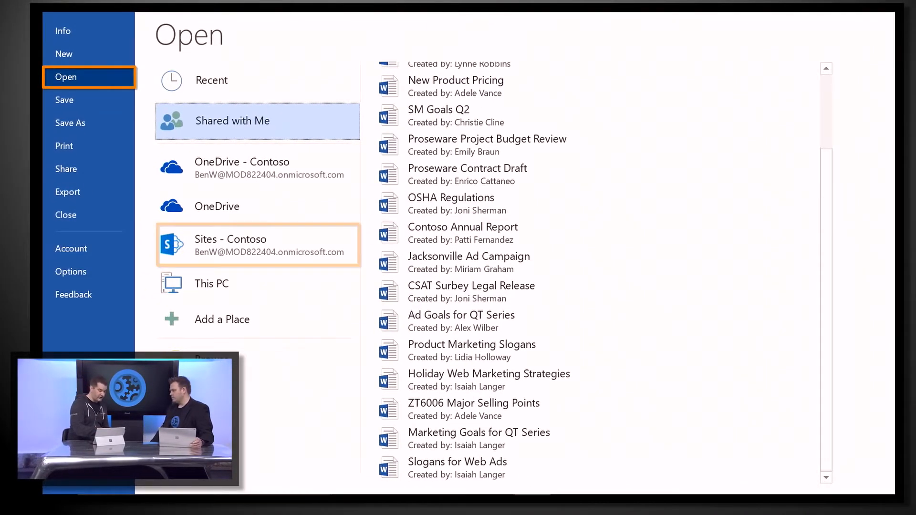
left_click(257, 244)
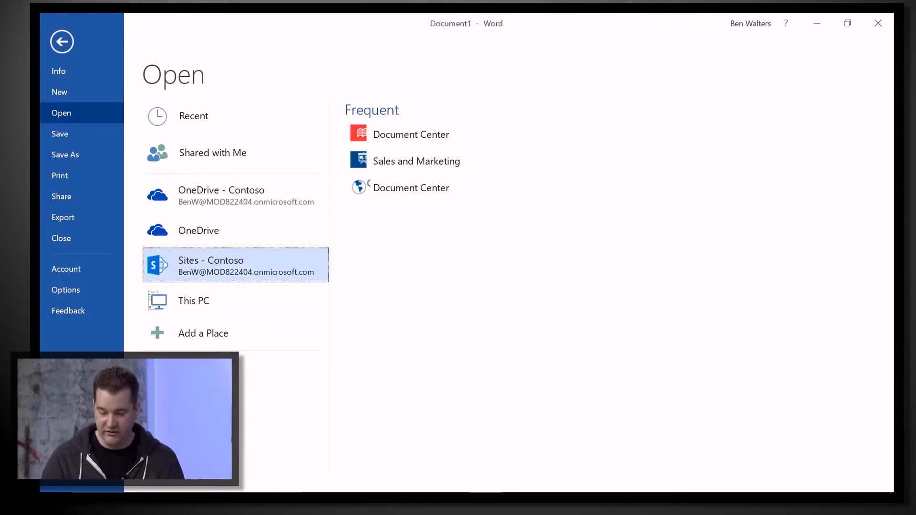
Step: Show the Save As page with recent folders Community Service Projects and Documents
left_click(65, 154)
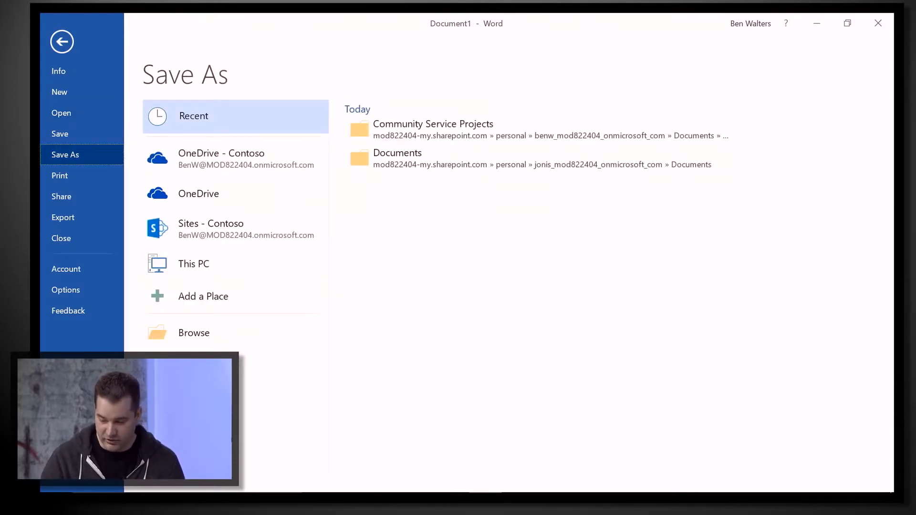